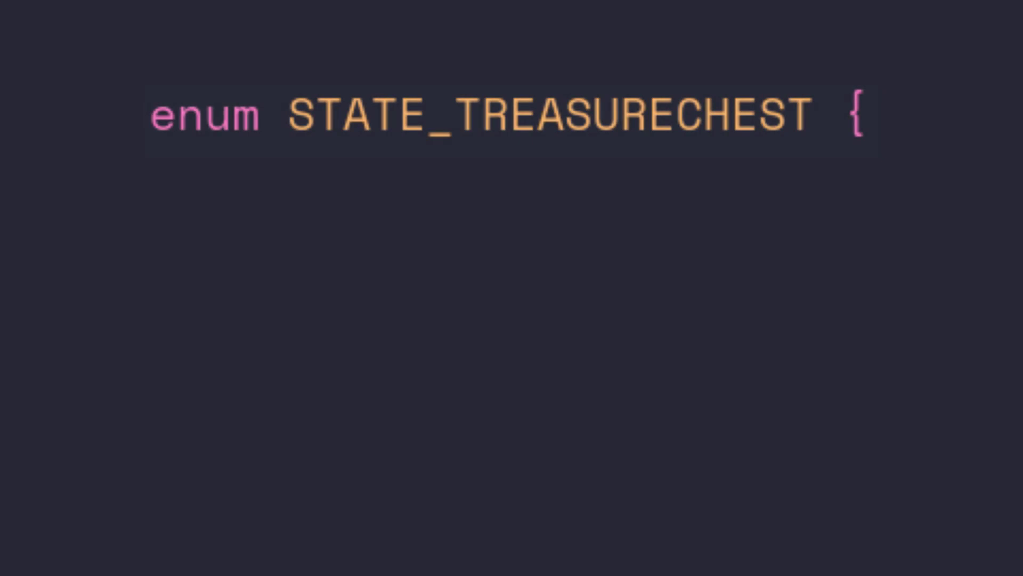
Type 'idle,' as the first entry of the STATE_TREASURECHEST enum
type("idle,")
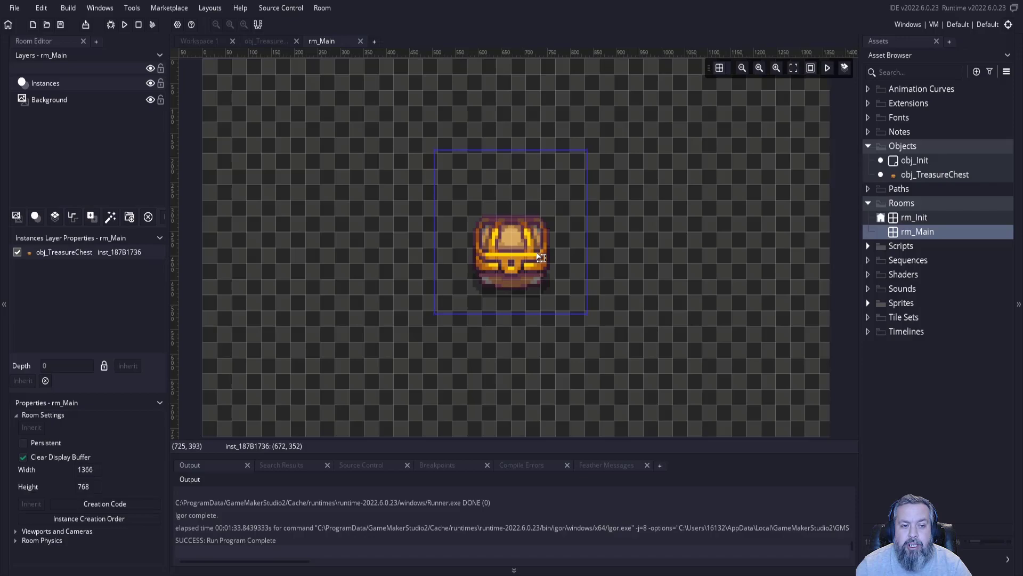
Open the treasure chest object's code and go to its Step event
double_click(934, 175)
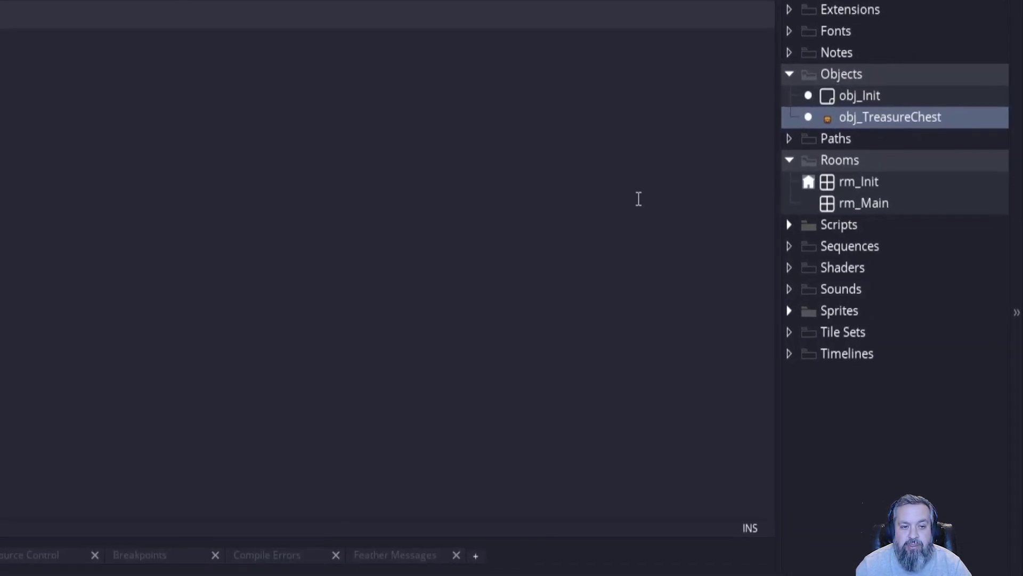
left_click(790, 224)
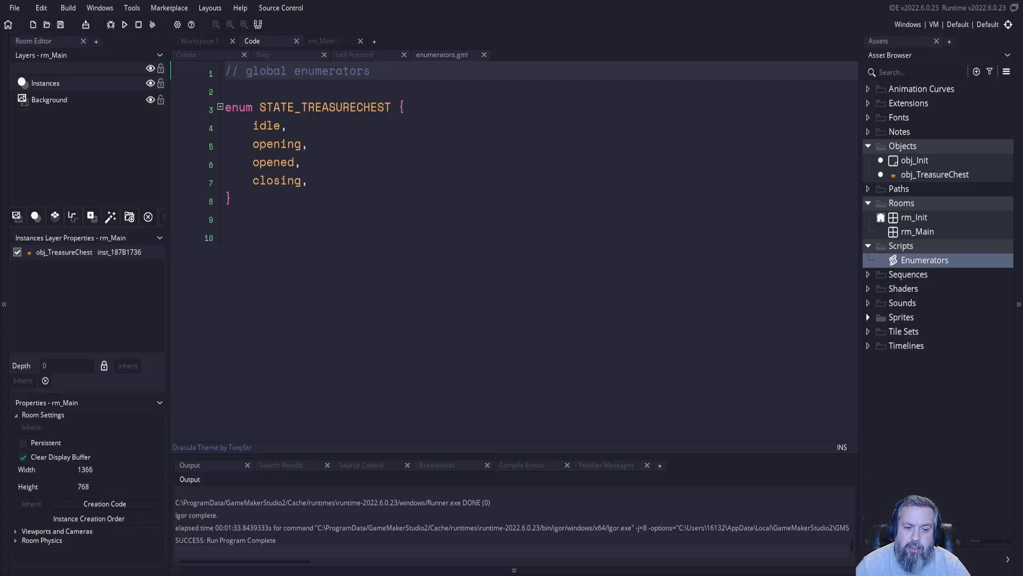
left_click(189, 54)
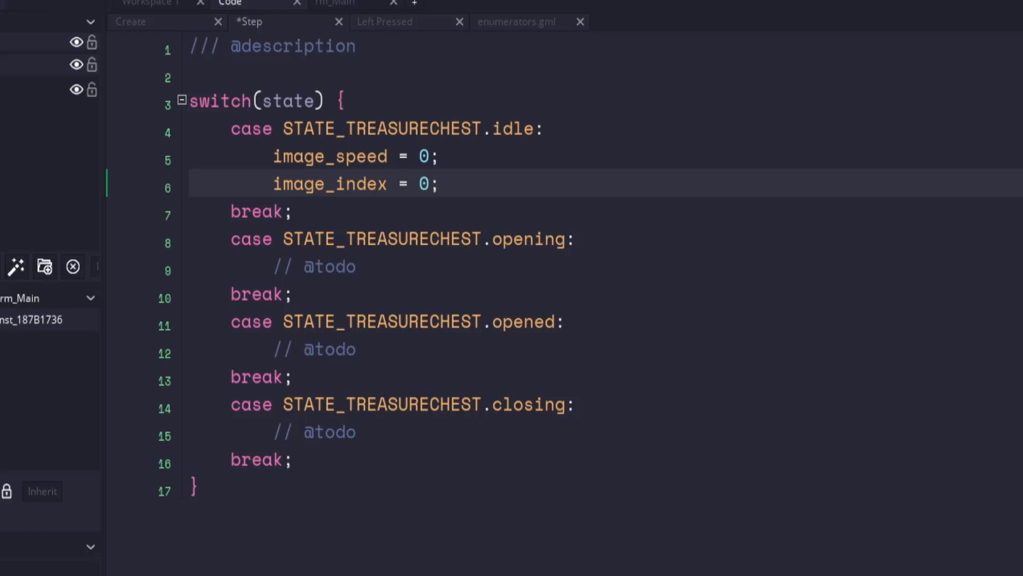
Give the opening case image_speed = 1; and move on to the opened case
type("image_speed = 1;")
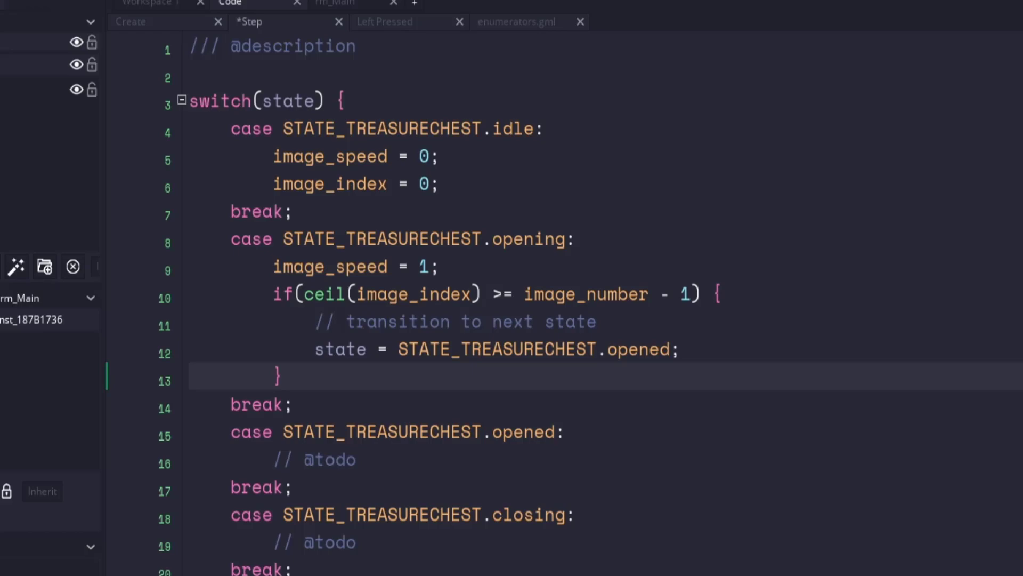
left_click(282, 404)
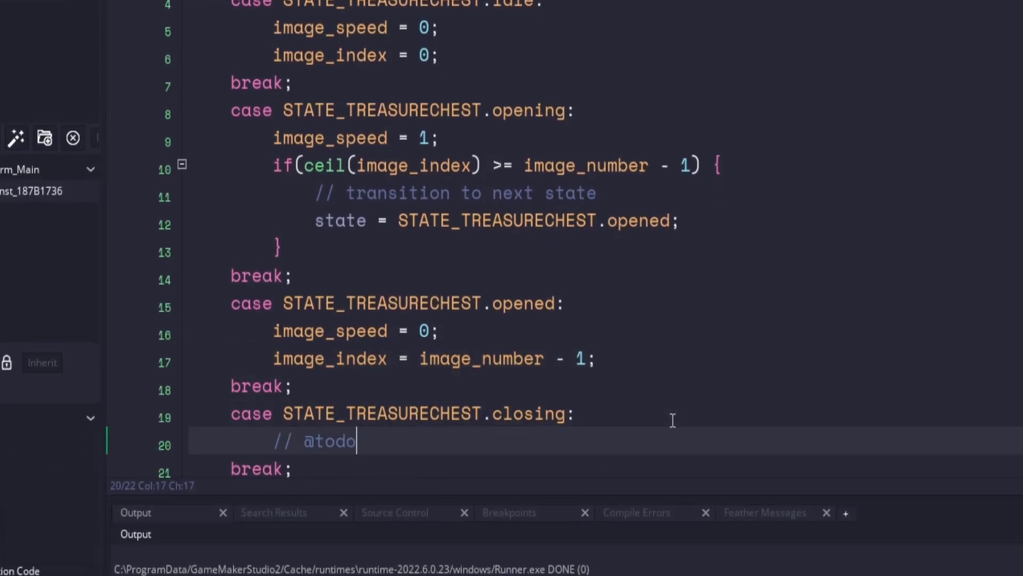
Set image_speed = -1; in the closing case and scroll back up the code
type("image_speed = -1;")
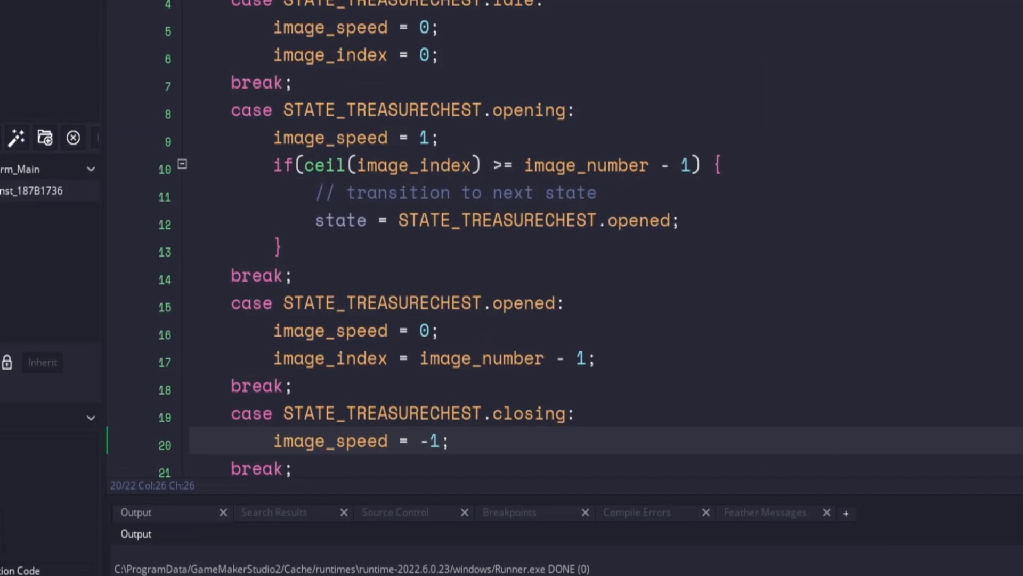
scroll("up", 3)
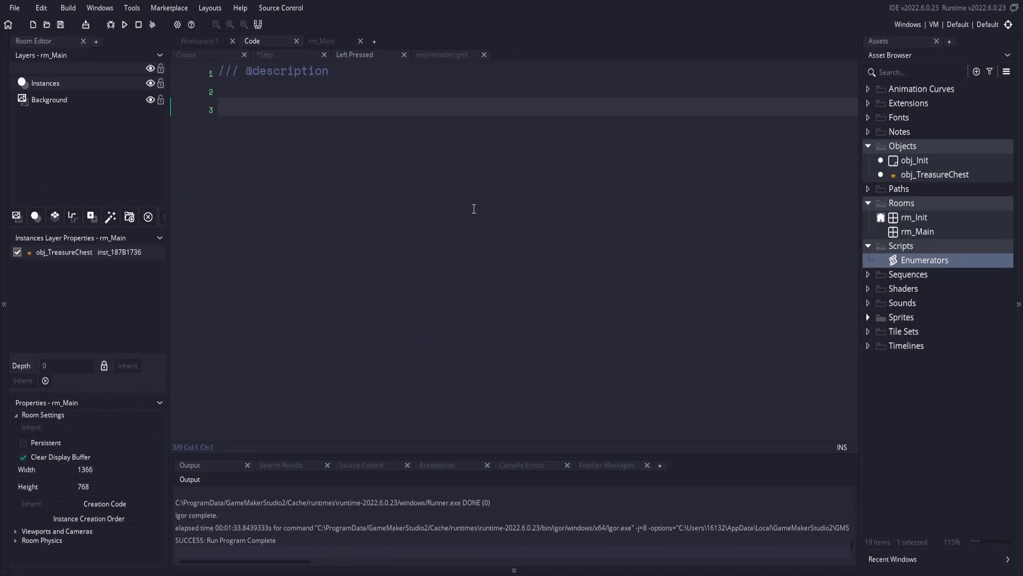
mouse_move(512, 251)
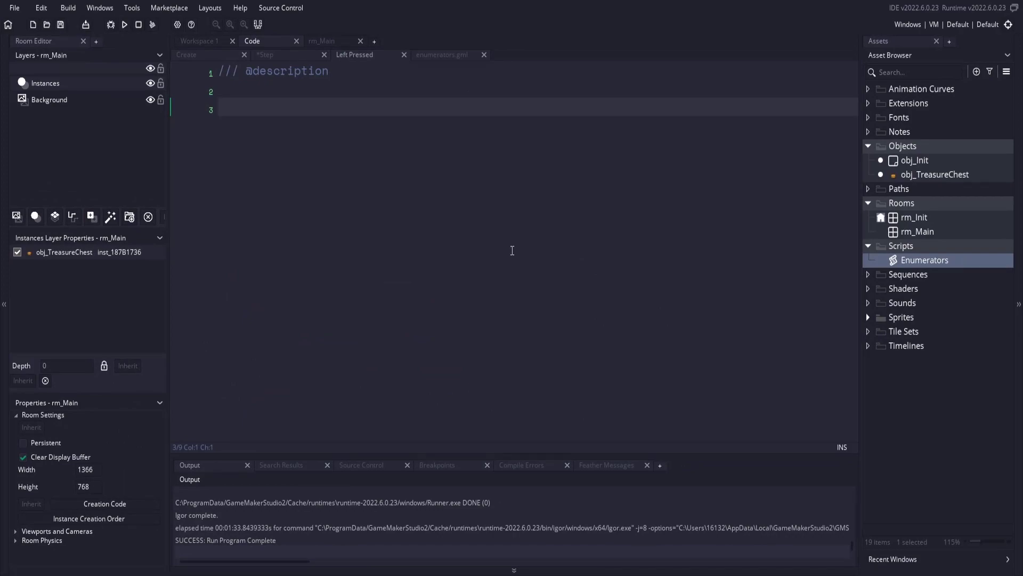
Make Left Pressed switch idle to opening and opened to closing, then run the game
type("if(state == STATE_TREASURECHEST.idle) {")
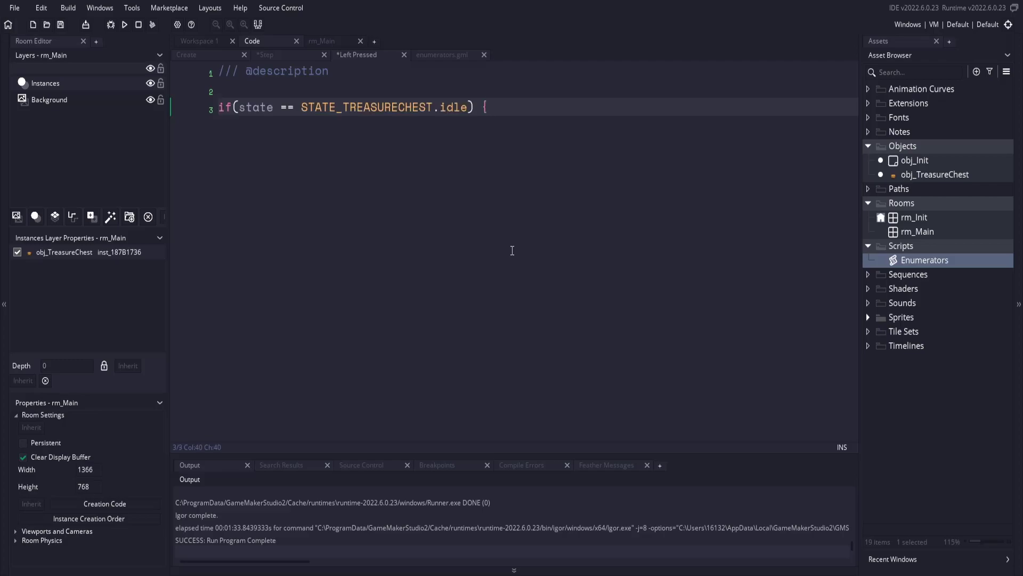
mouse_move(512, 250)
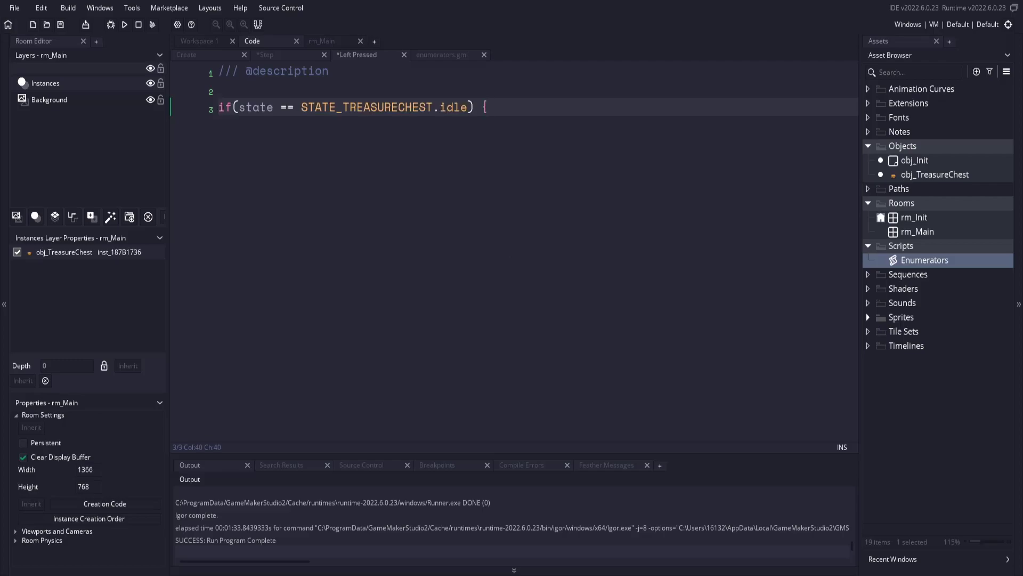
type("state = STATE_TREASURECHEST.opening;")
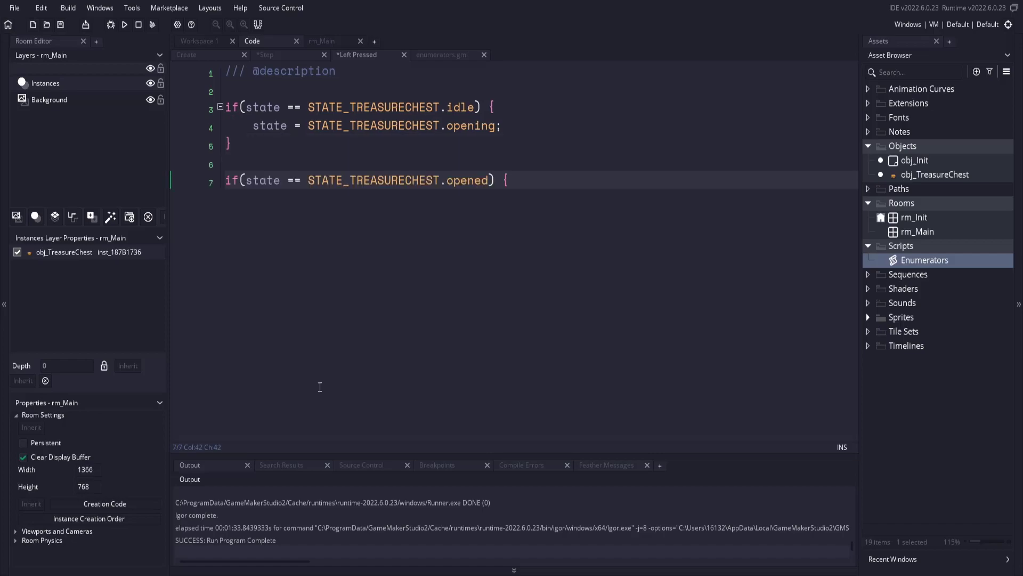
type("state = STATE_TREASURECHEST.closing;")
type("}")
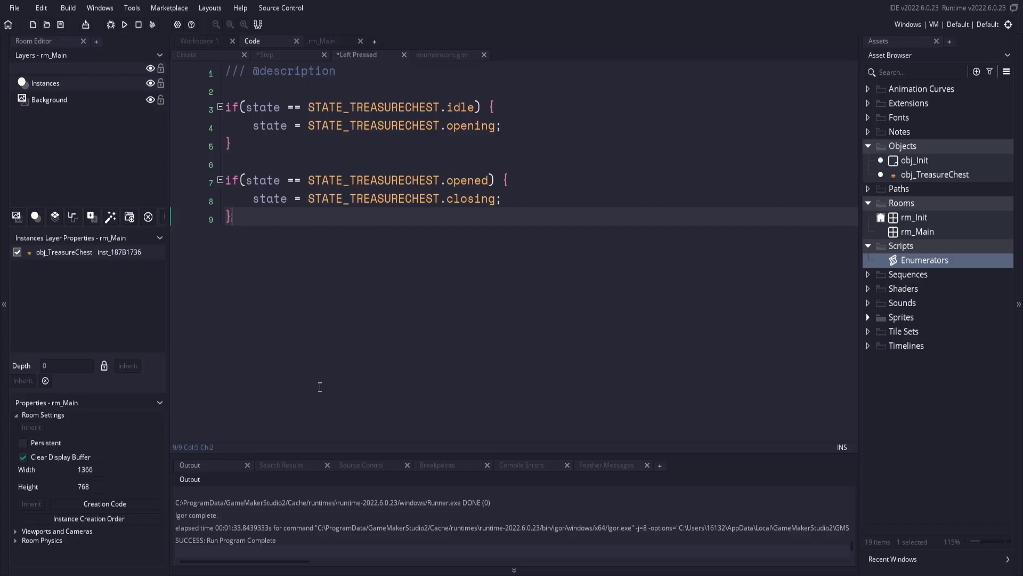
left_click(124, 24)
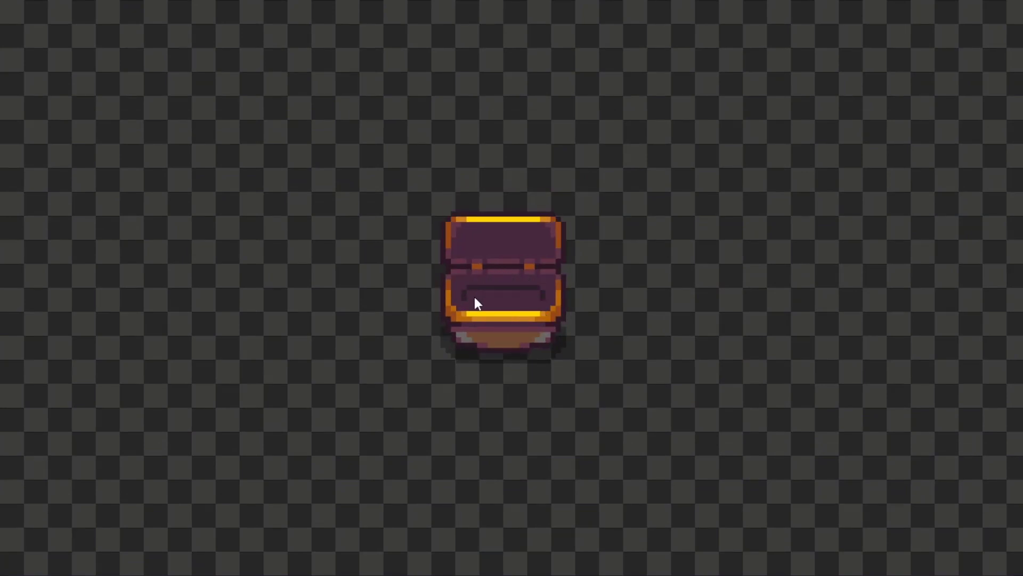
Click the opened treasure chest in the running game to close it
left_click(500, 294)
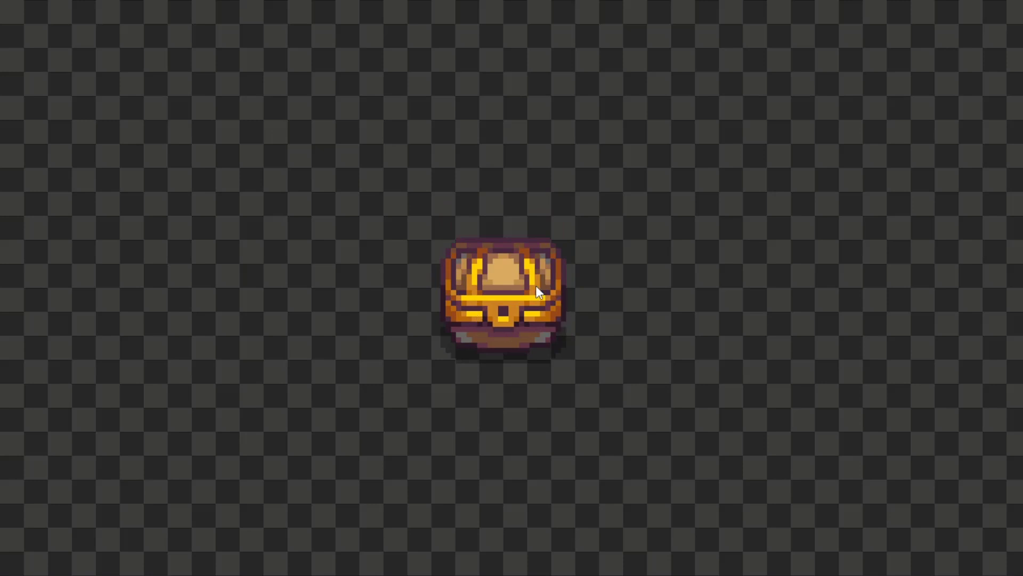
mouse_move(547, 322)
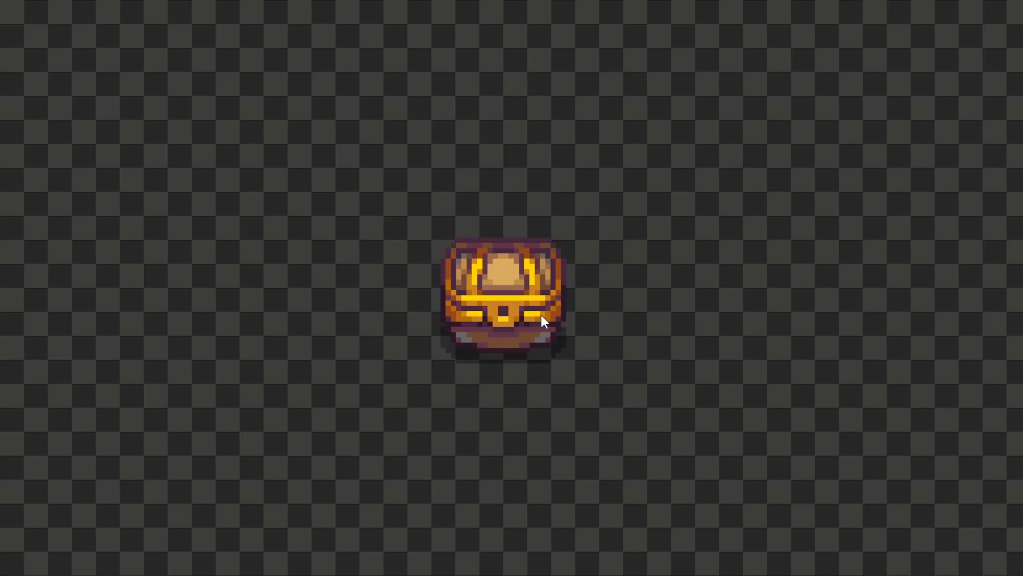